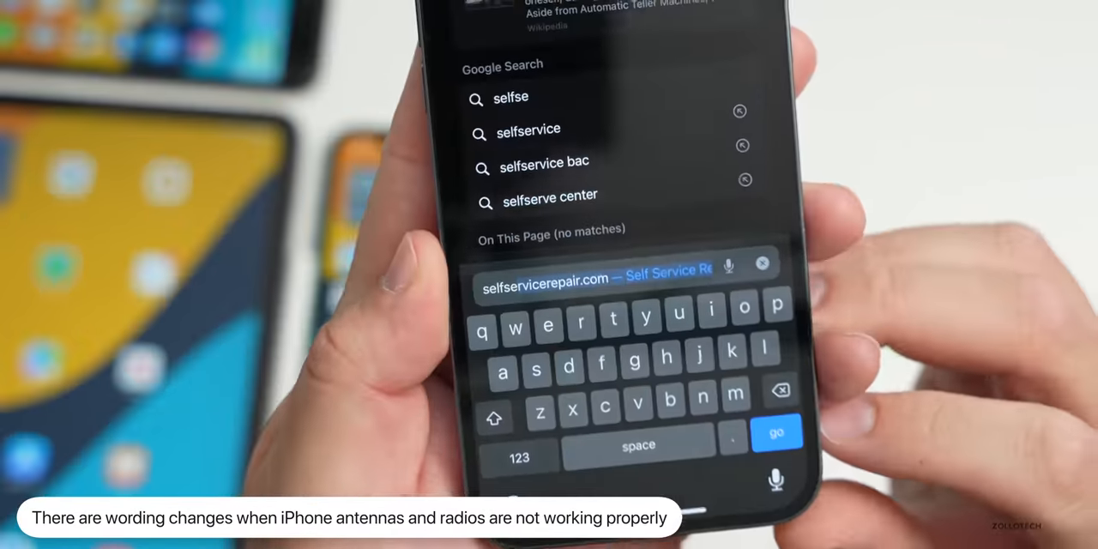
{"action": "left_click", "coordinate": [776, 432]}
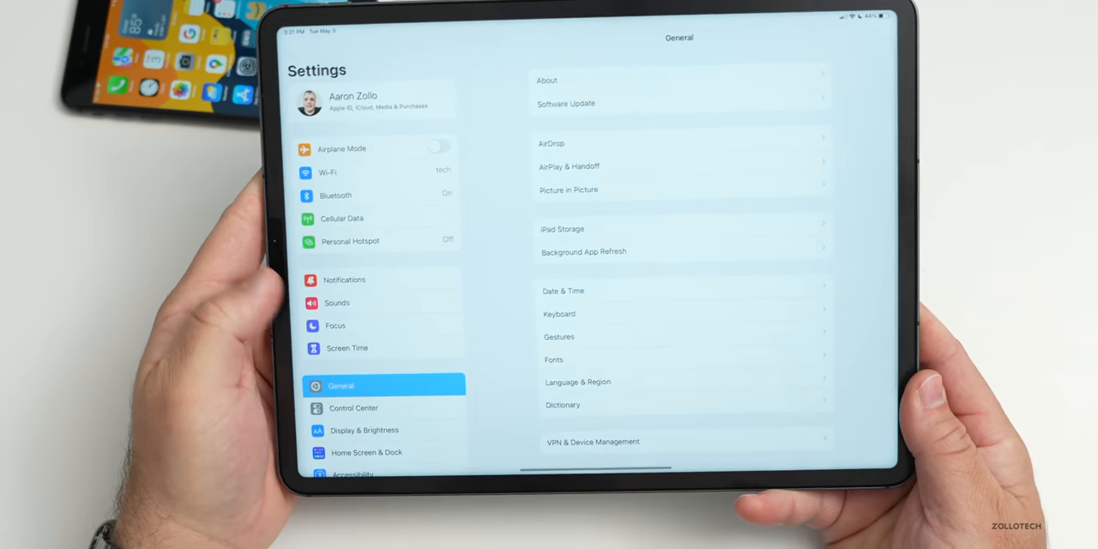
{"action": "left_click", "coordinate": [569, 166]}
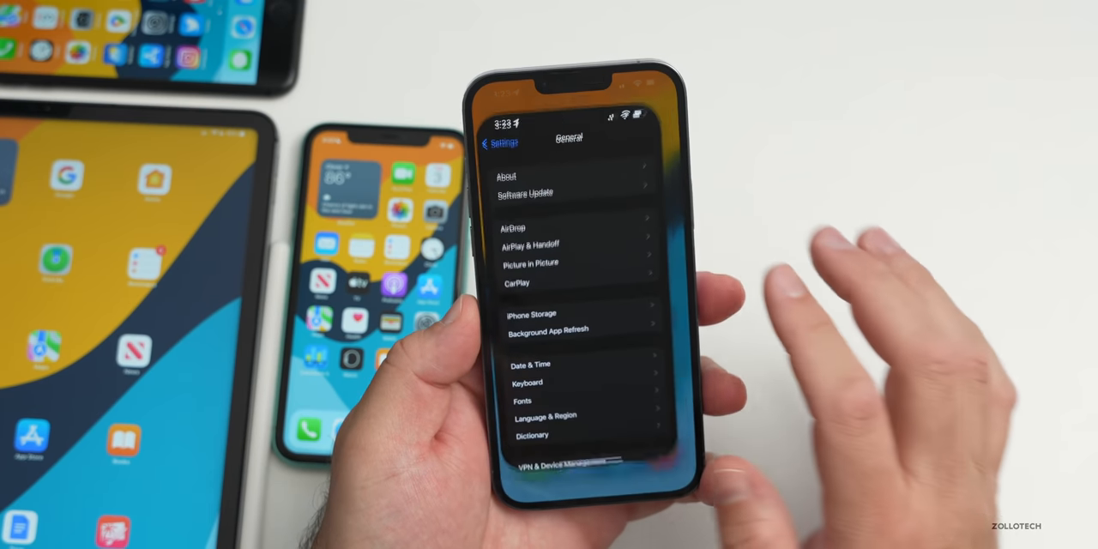
{"action": "left_click", "coordinate": [532, 313]}
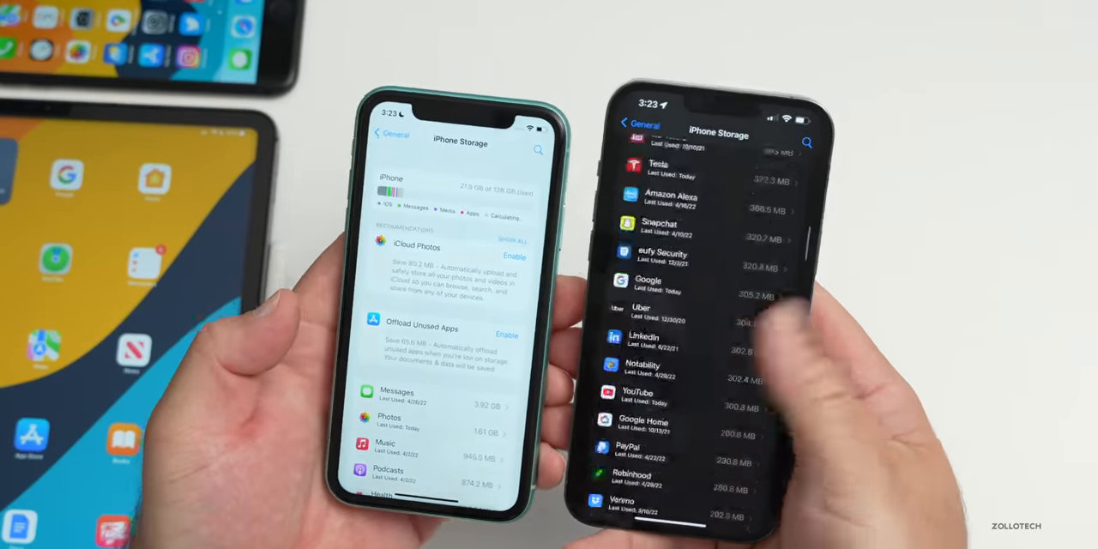
{"action": "scroll", "scroll_direction": "down", "scroll_amount": 3}
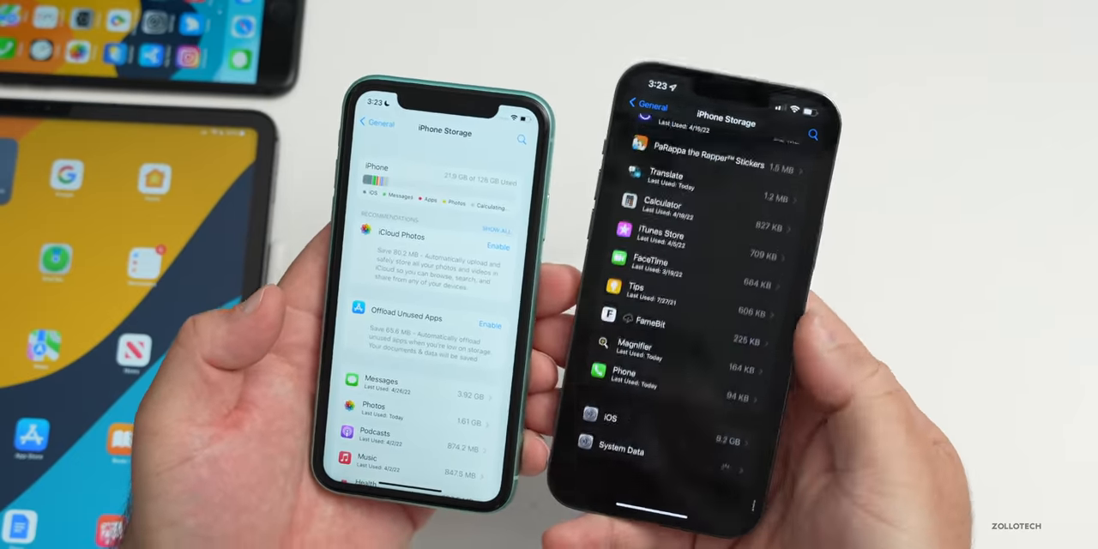